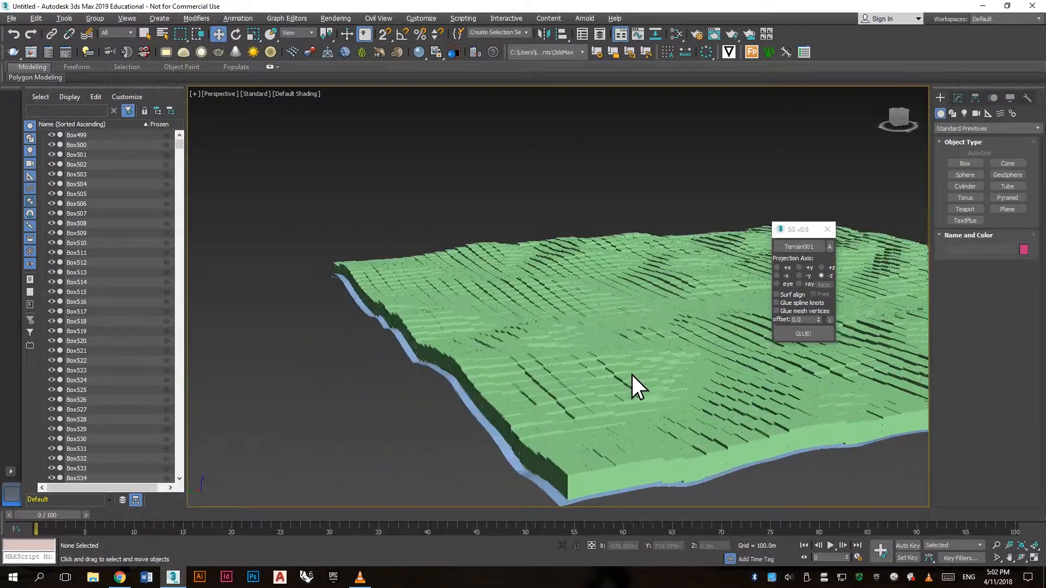
# Create a small box and move it to the terrain's lower-left corner
pyautogui.moveTo(637, 387); pyautogui.dragTo(610, 377)
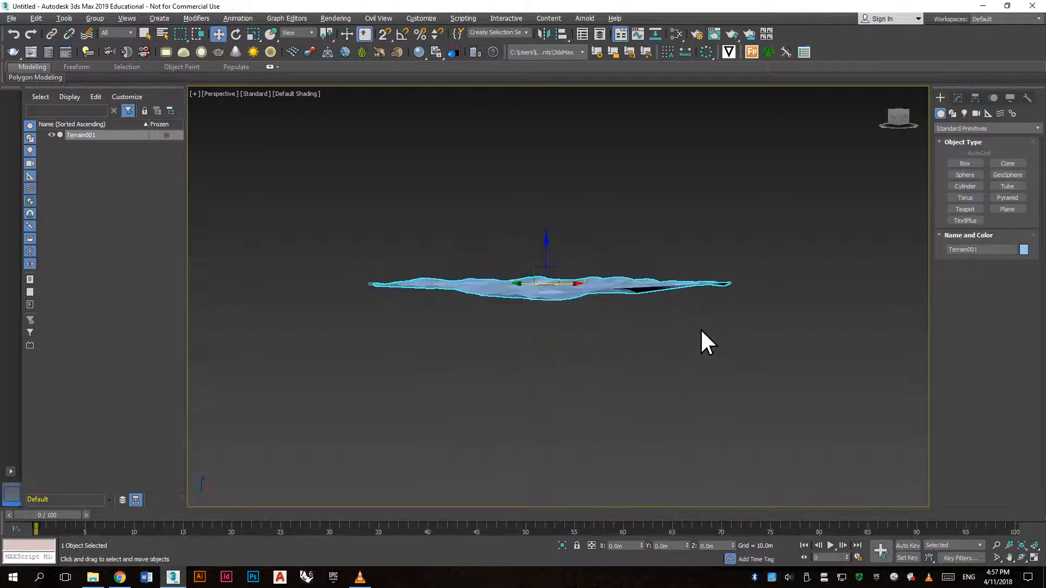
pyautogui.moveTo(707, 340); pyautogui.dragTo(711, 383)
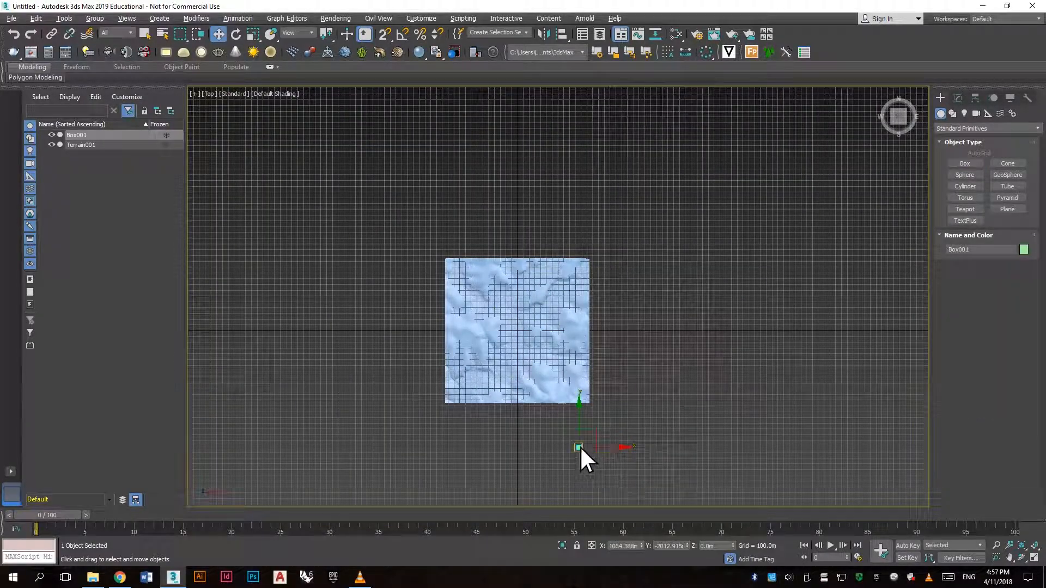
pyautogui.moveTo(579, 447); pyautogui.dragTo(423, 447)
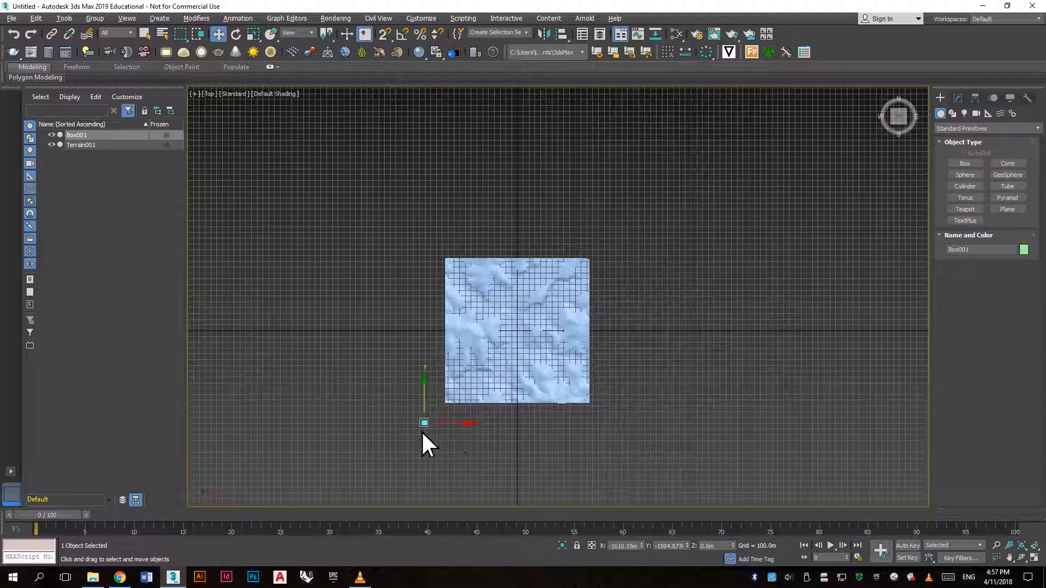
pyautogui.moveTo(420, 268)
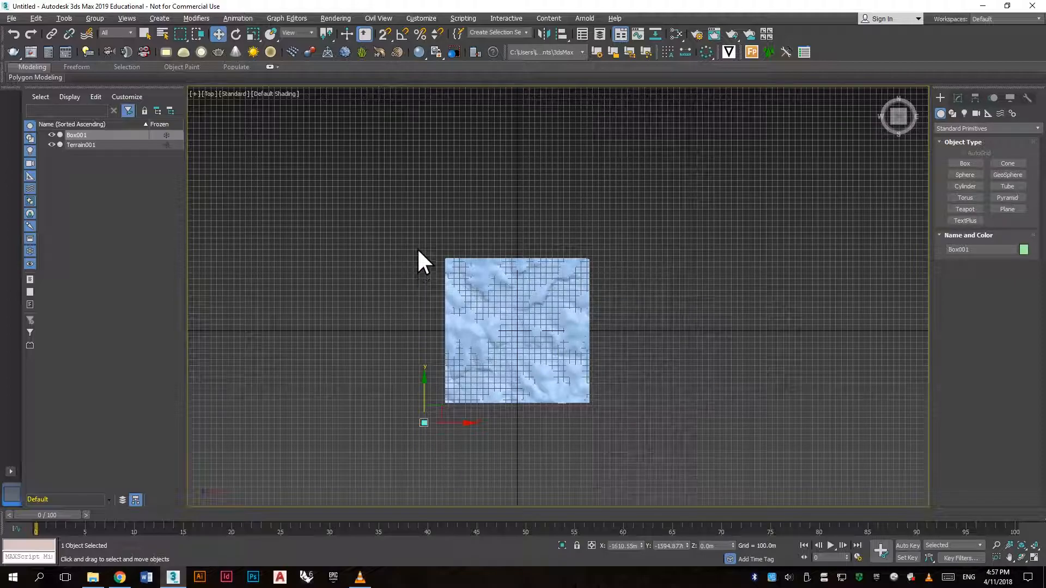
pyautogui.moveTo(683, 79)
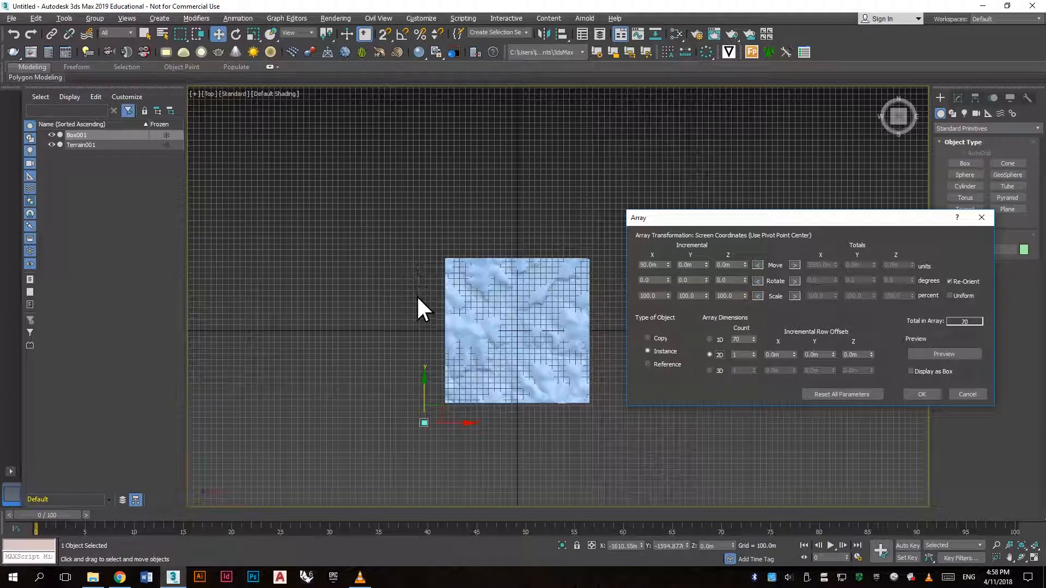
# Array Box001 into a 70 by 70 grid of 4900 independent copies at 50m spacing
pyautogui.click(816, 356)
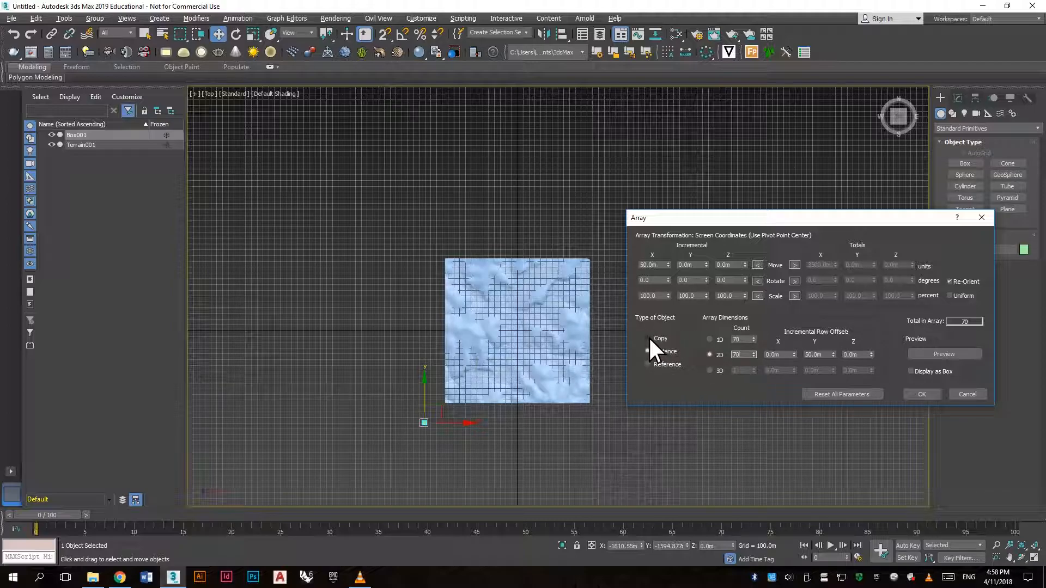
pyautogui.click(648, 338)
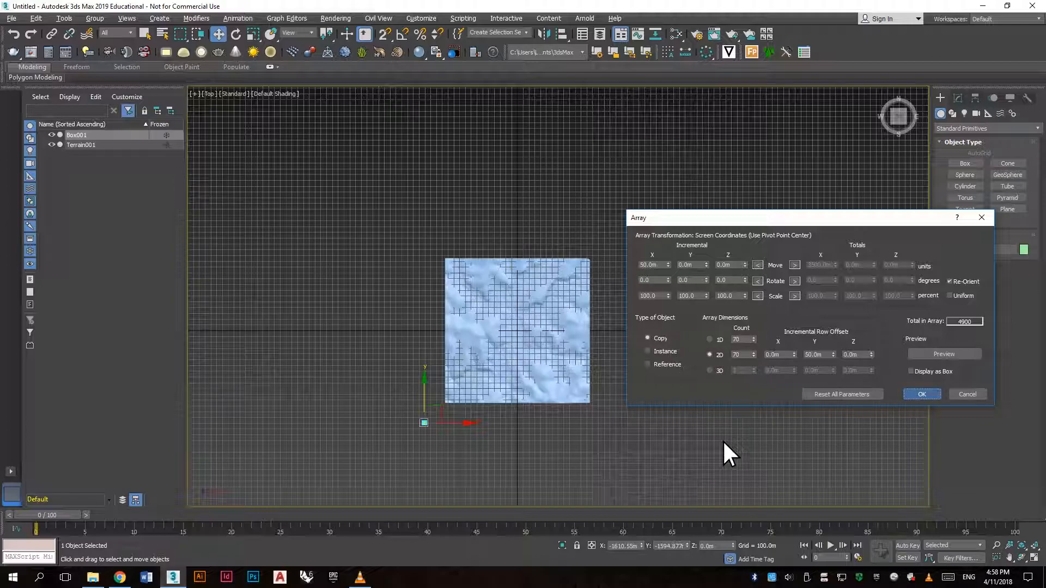
pyautogui.click(922, 395)
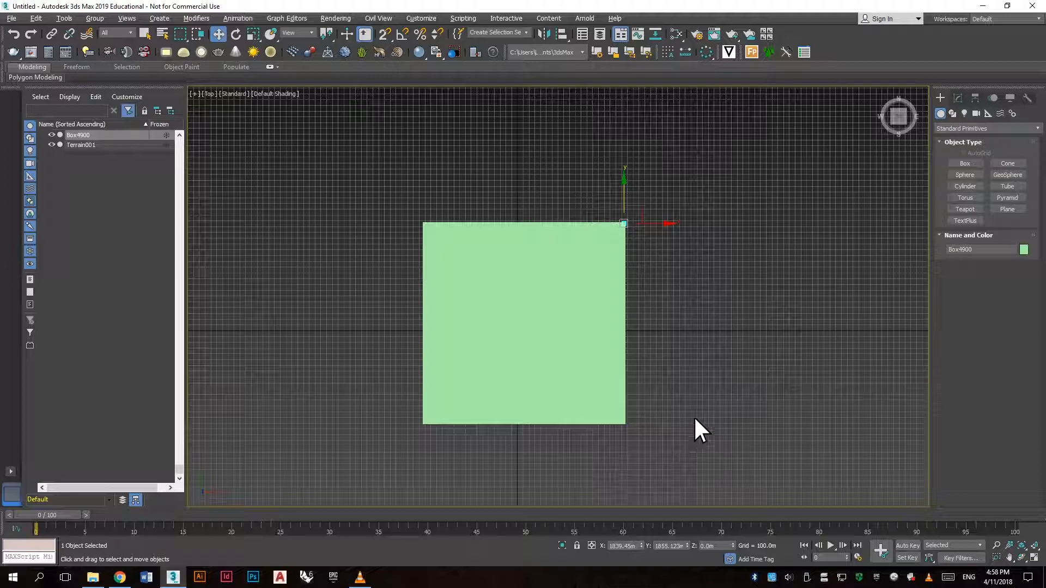
pyautogui.moveTo(301, 265)
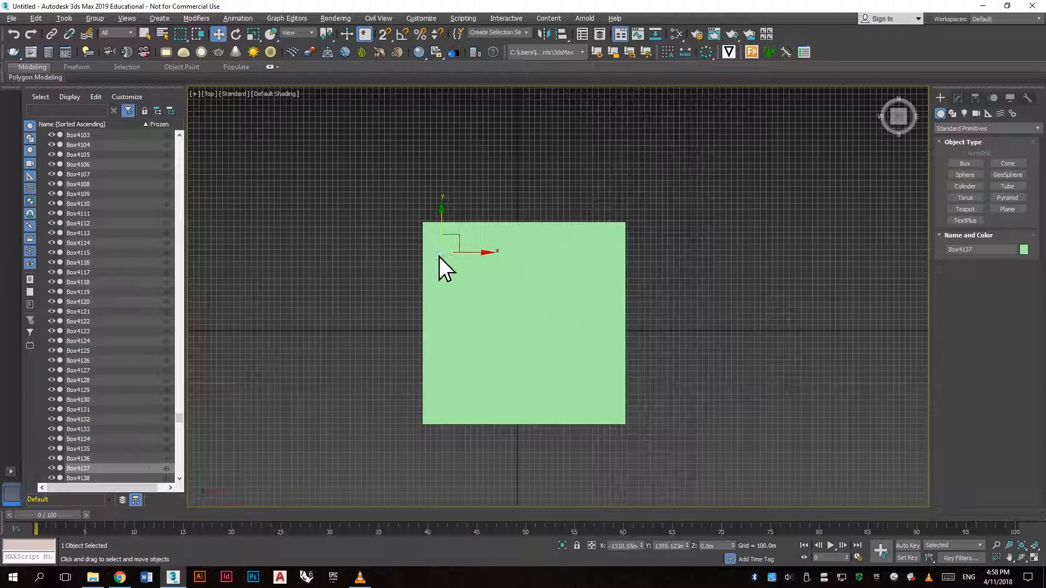
# Select all 4900 box copies in the Scene Explorer, leaving the terrain unselected
pyautogui.click(194, 256)
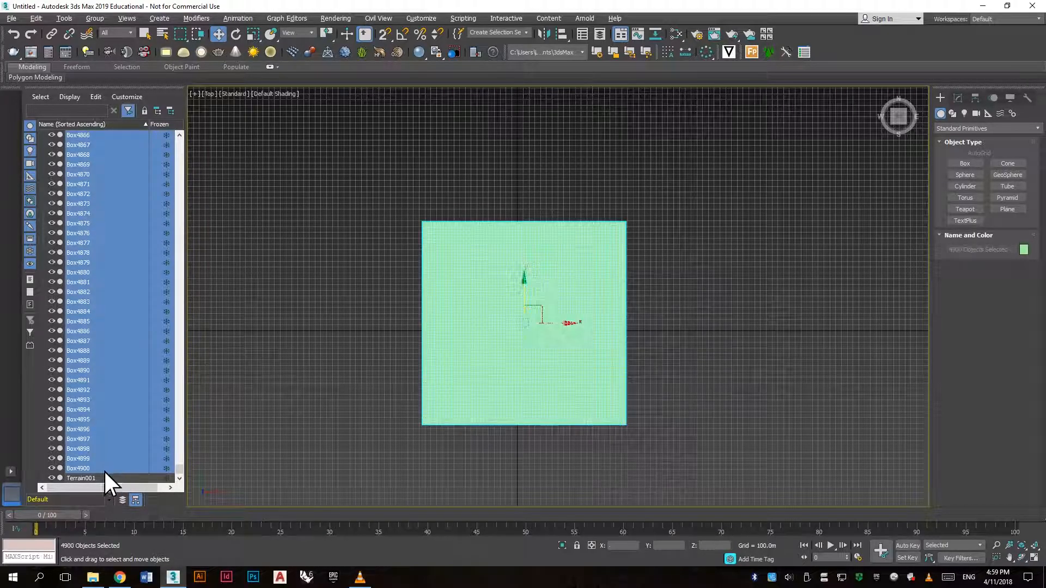
pyautogui.moveTo(257, 89)
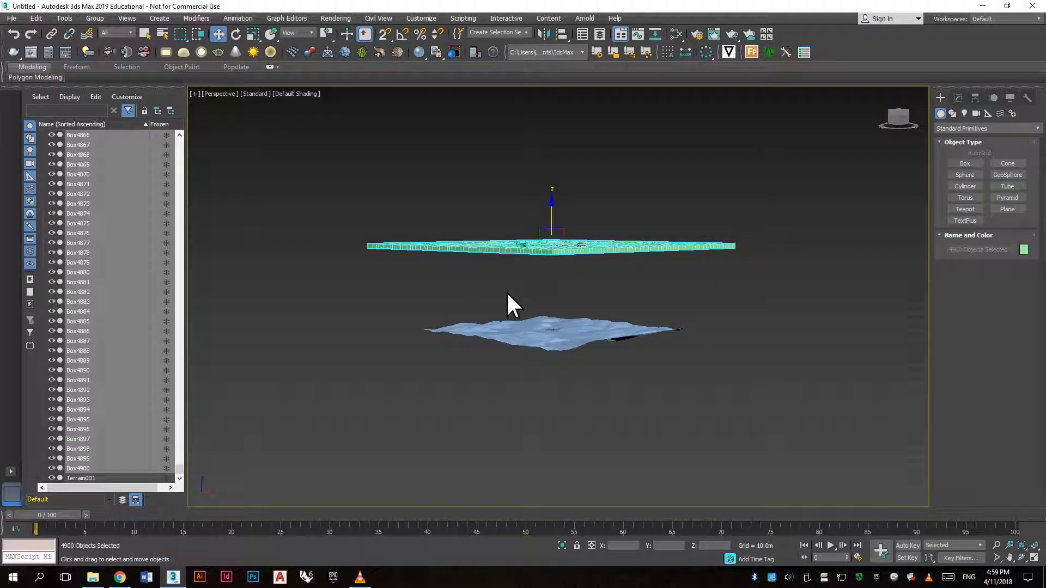
pyautogui.moveTo(563, 274)
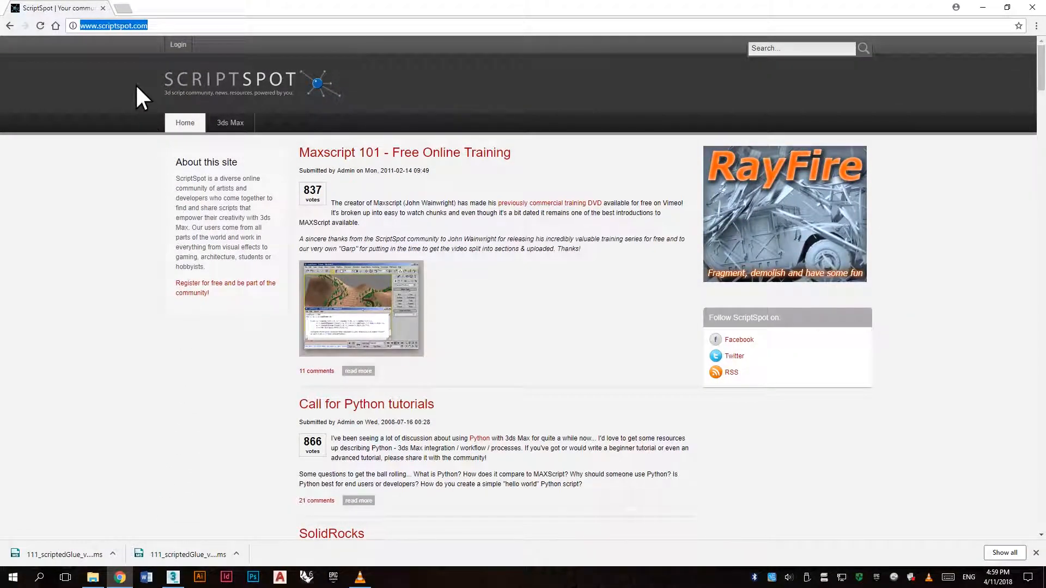
pyautogui.moveTo(92, 33)
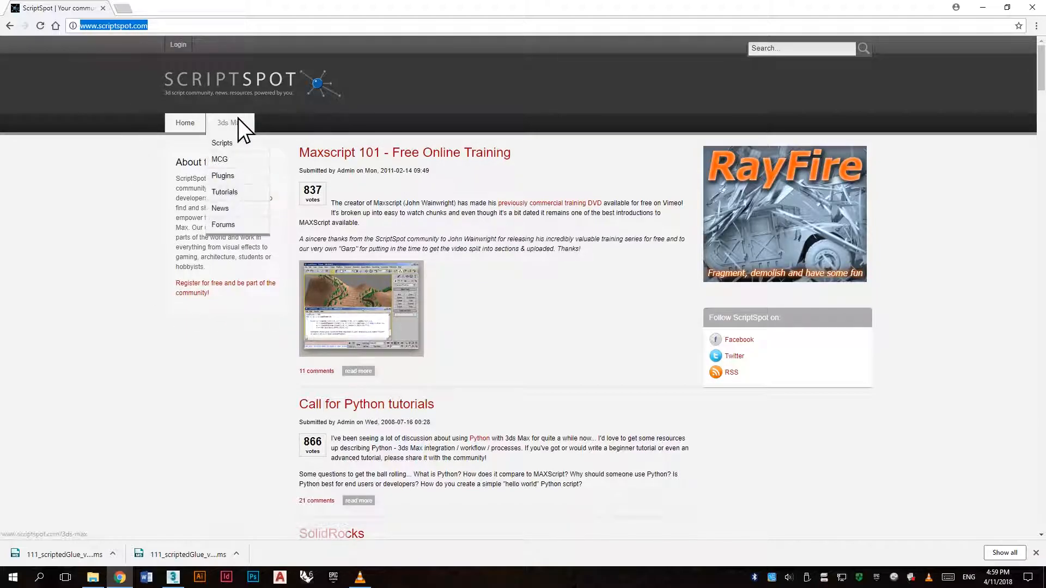
# Find 'scripted glue' in ScriptSpot's 3ds Max scripts listing and download its file
pyautogui.click(221, 143)
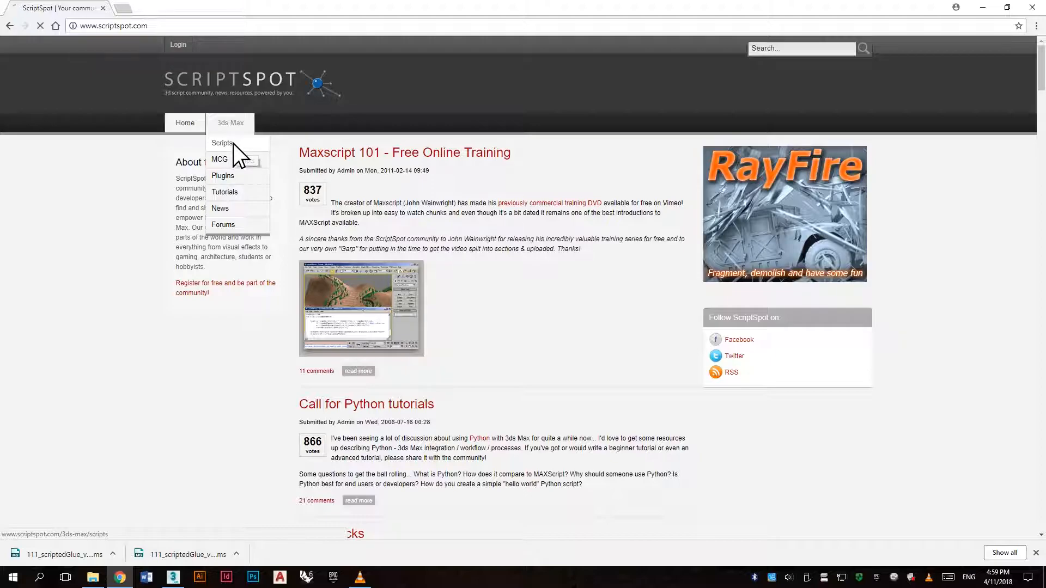
pyautogui.click(220, 143)
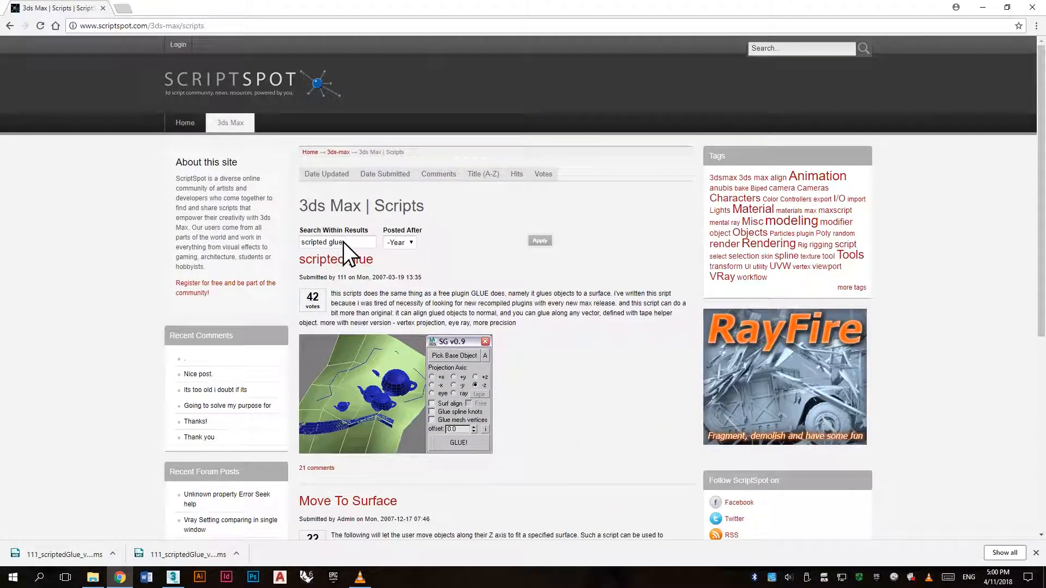
pyautogui.tripleClick(336, 242)
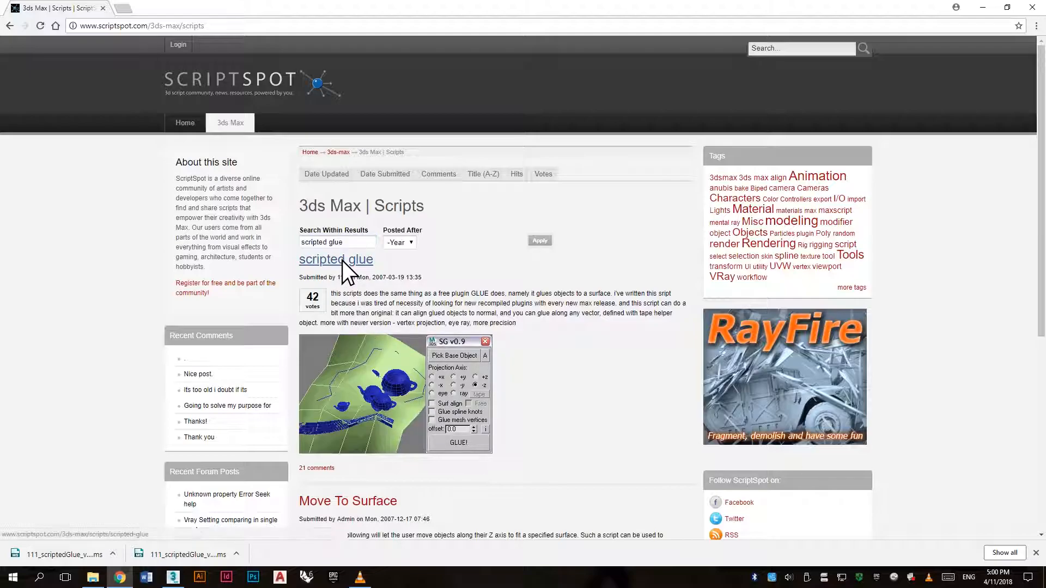
pyautogui.click(335, 259)
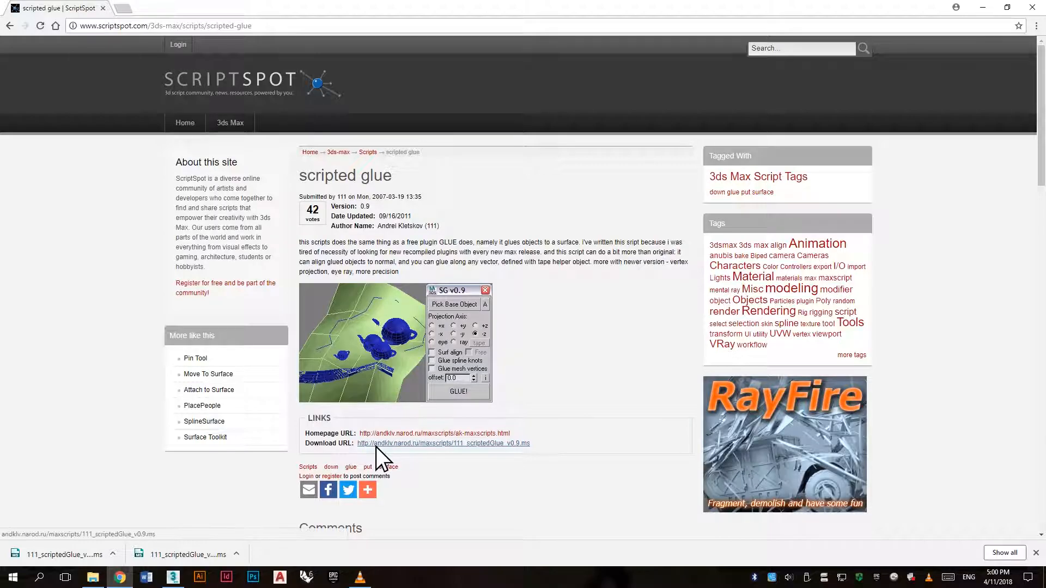
pyautogui.click(442, 443)
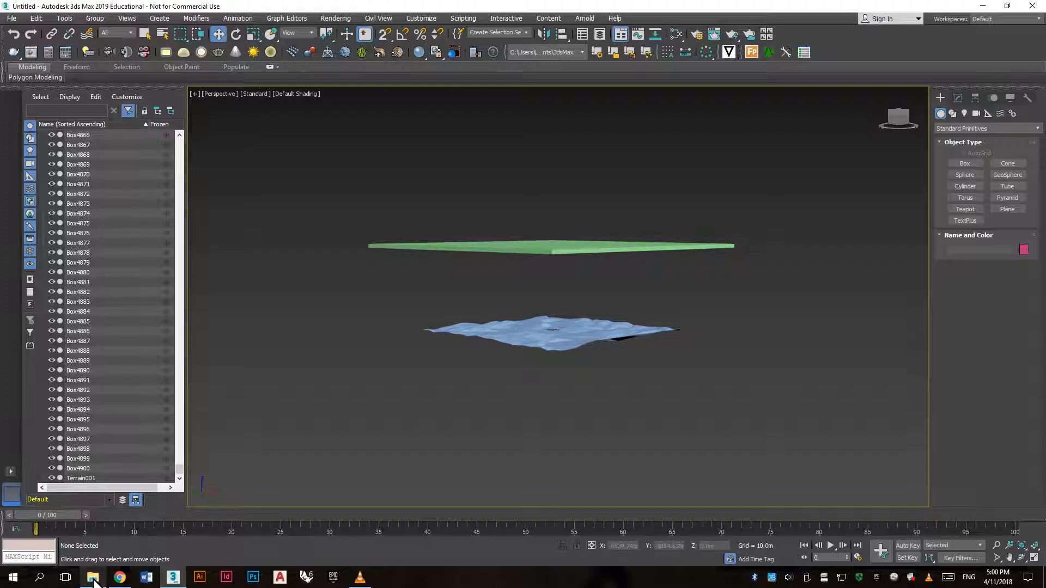
# Drag 111_scriptedGlue_v0.9.ms from Downloads into the 3ds Max viewport to run it
pyautogui.click(93, 578)
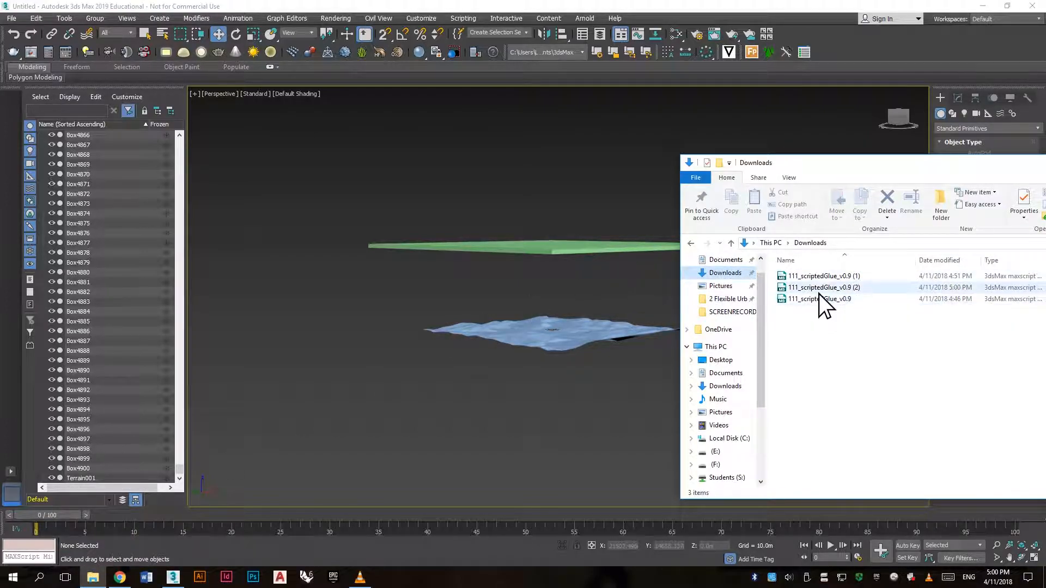
pyautogui.moveTo(824, 286); pyautogui.dragTo(591, 313)
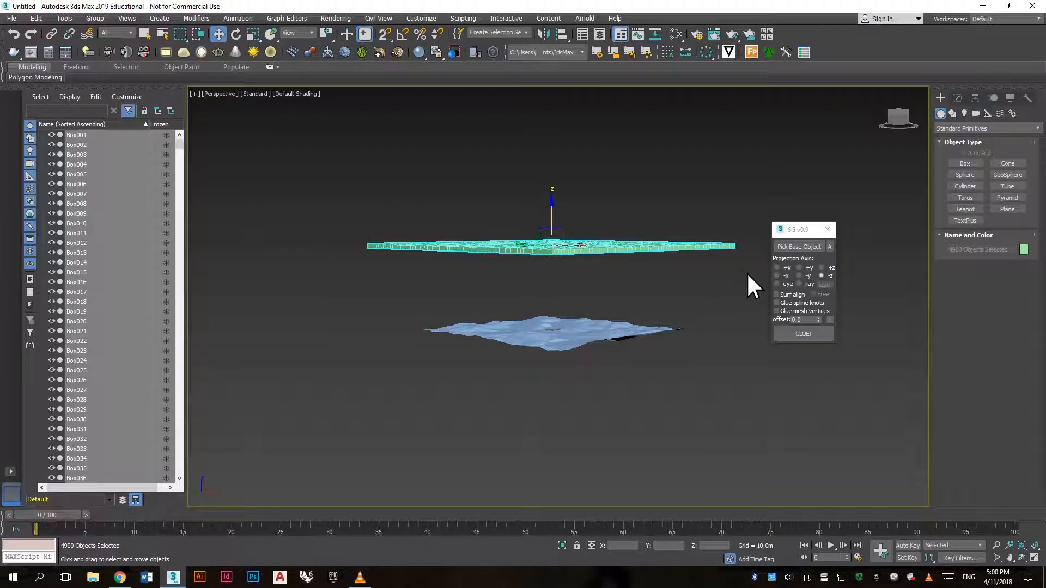
pyautogui.moveTo(786, 333)
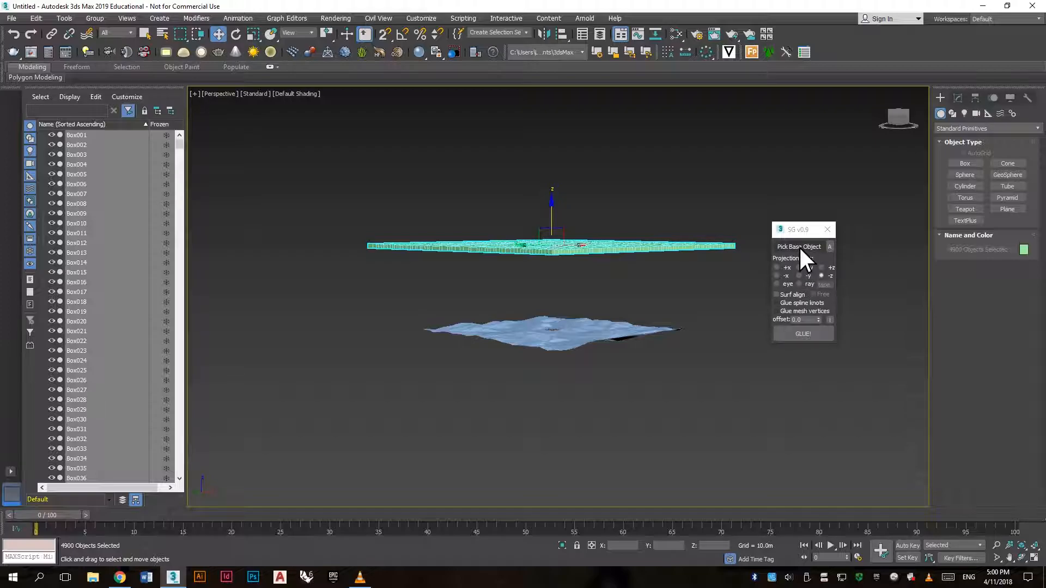
# Pick Terrain001 as the base object in the SG v0.9 glue dialog
pyautogui.click(798, 247)
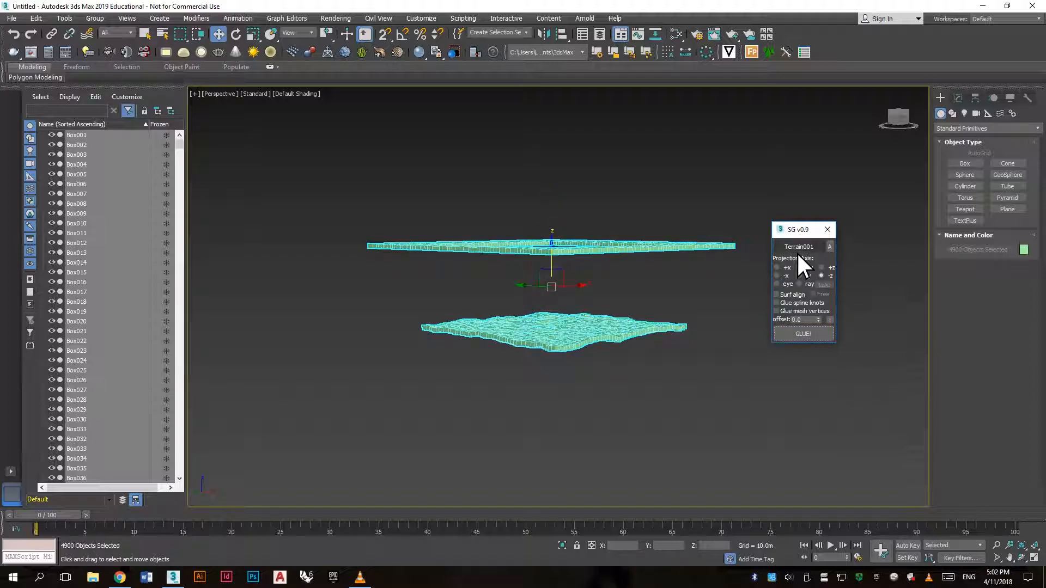
pyautogui.moveTo(654, 310)
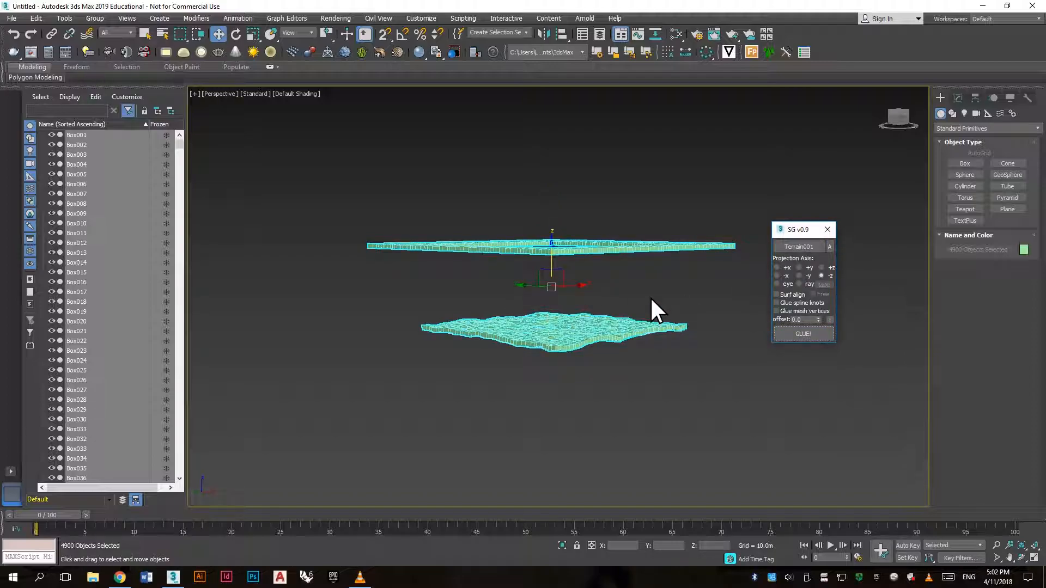